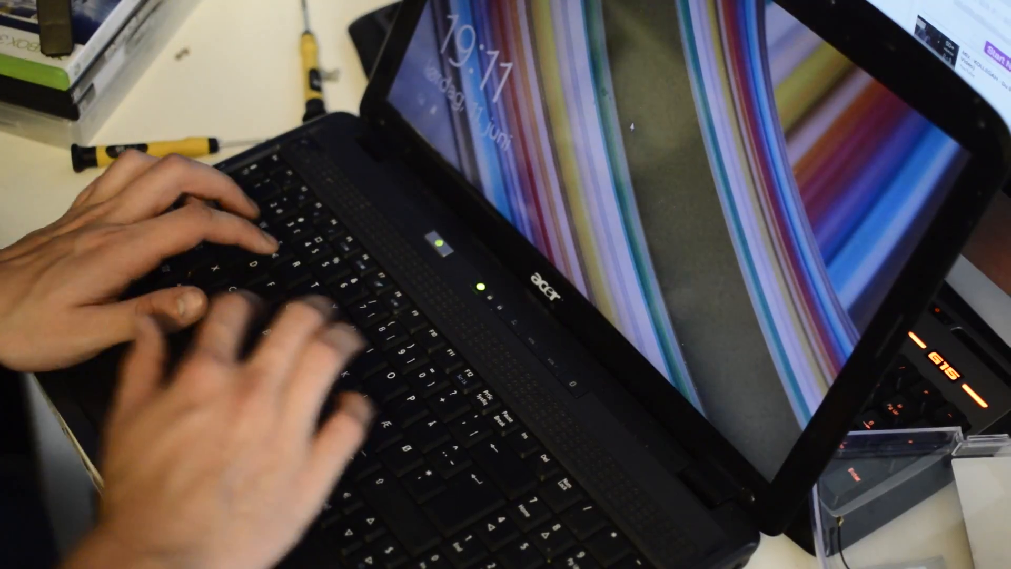
Dismiss the Windows 8 lock screen so the account password sign-in appears.
{"action": "key", "text": "enter"}
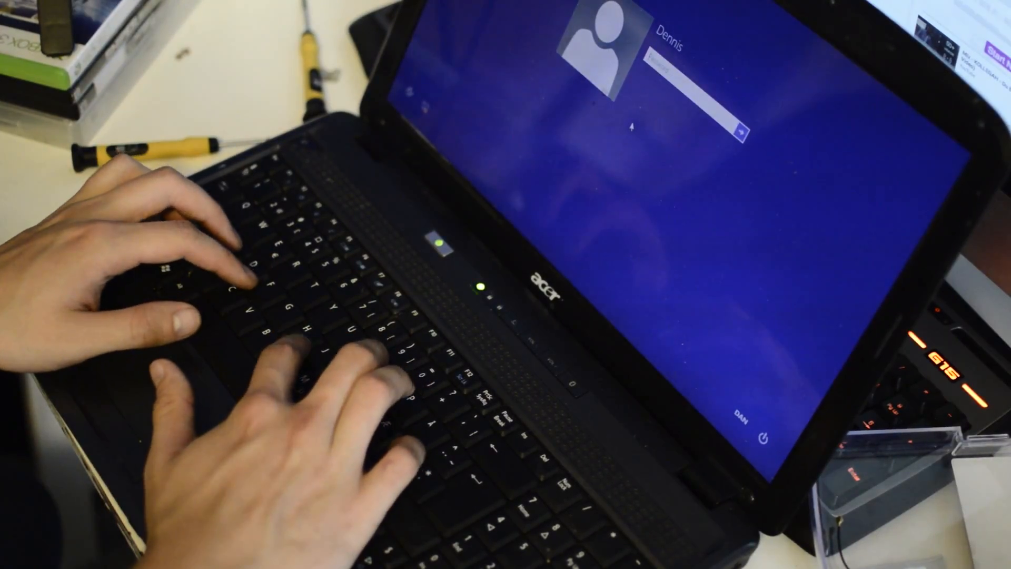